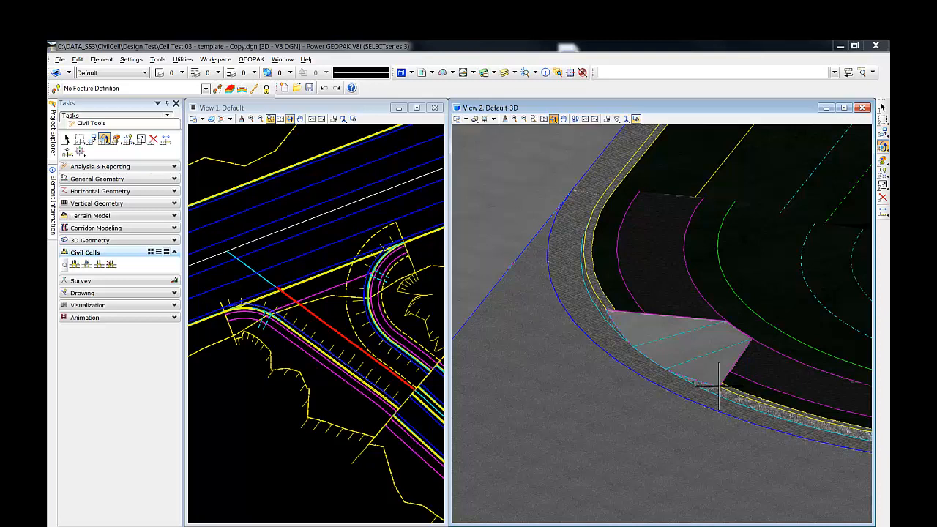
{"action": "mouse_move", "coordinate": [716, 363]}
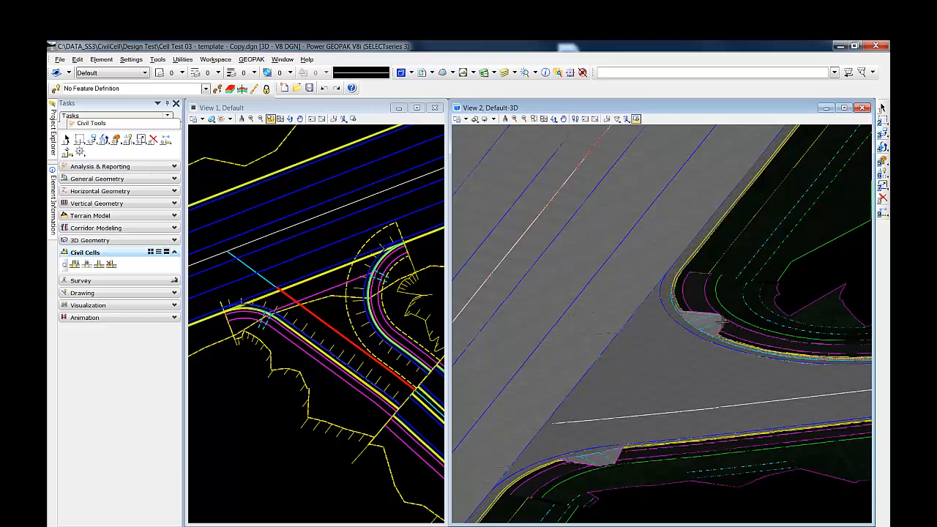
{"action": "mouse_move", "coordinate": [721, 324]}
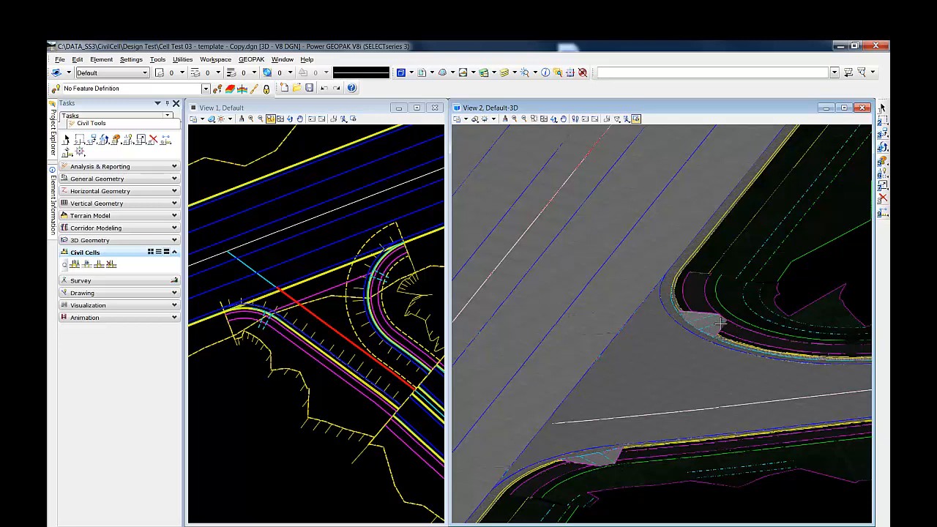
{"action": "mouse_move", "coordinate": [389, 295]}
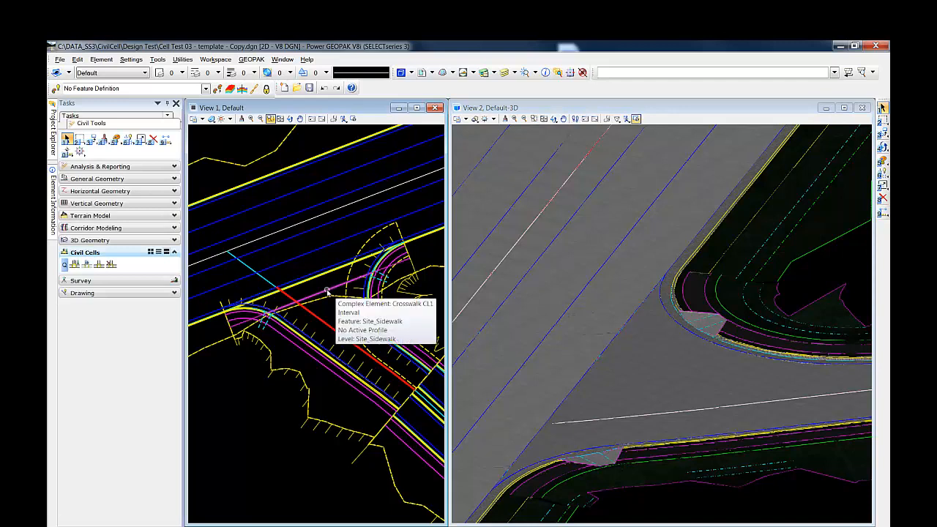
Select the Crosswalk CL1 centerline and drag its Offset handle to a new position.
{"action": "left_click", "coordinate": [329, 282]}
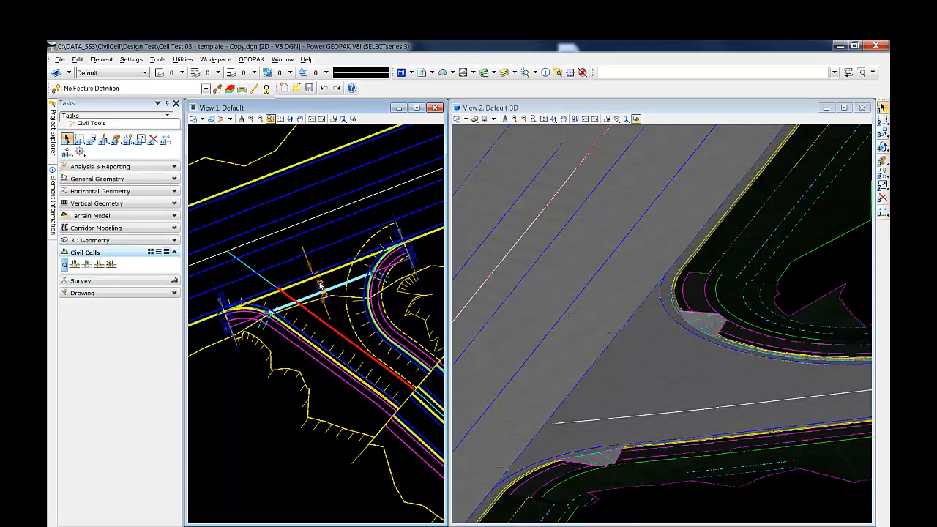
{"action": "mouse_move", "coordinate": [322, 284]}
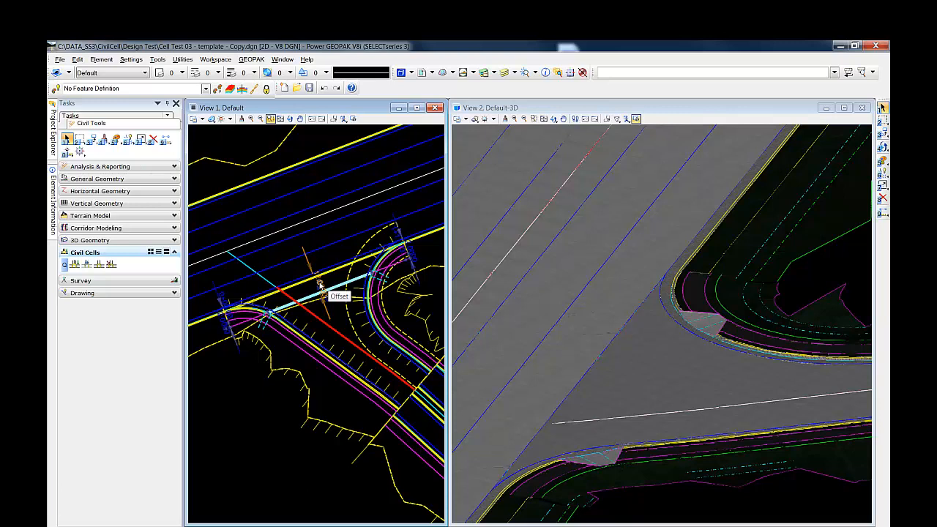
{"action": "left_click", "coordinate": [335, 296]}
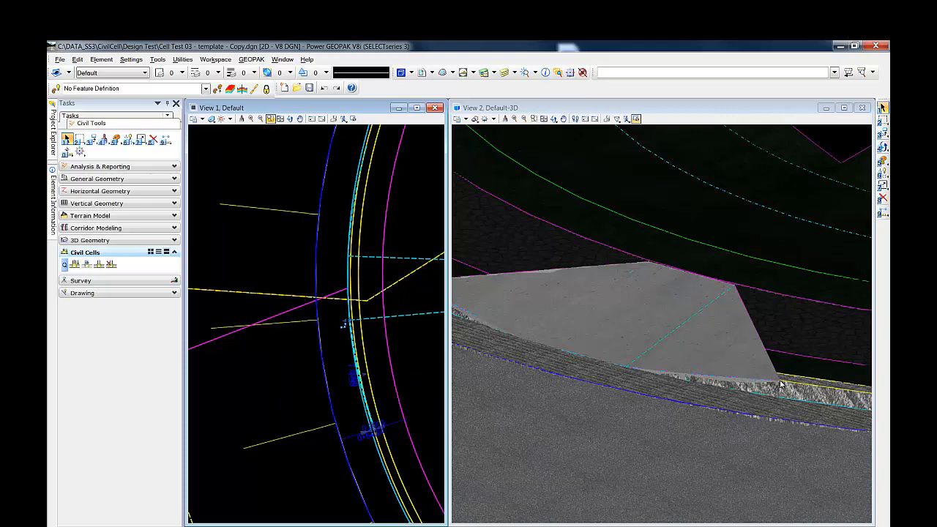
{"action": "mouse_move", "coordinate": [371, 406]}
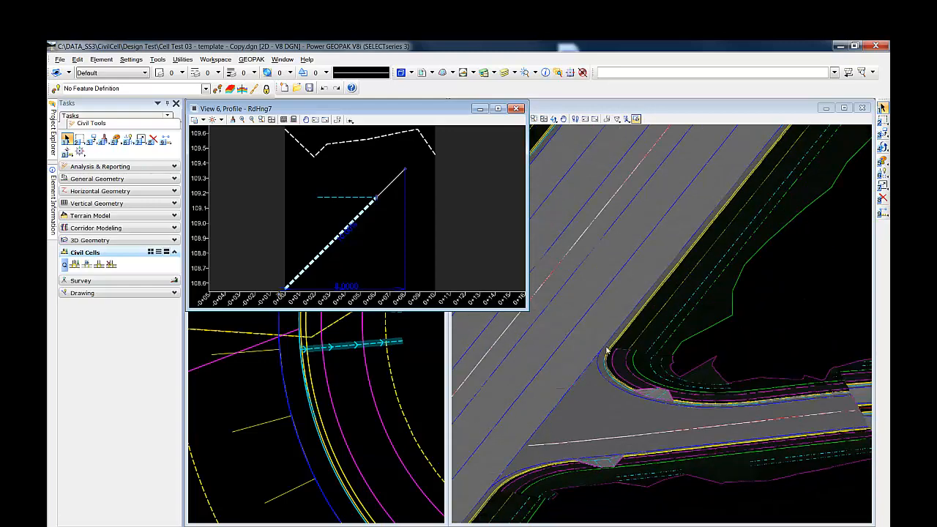
{"action": "mouse_move", "coordinate": [614, 361]}
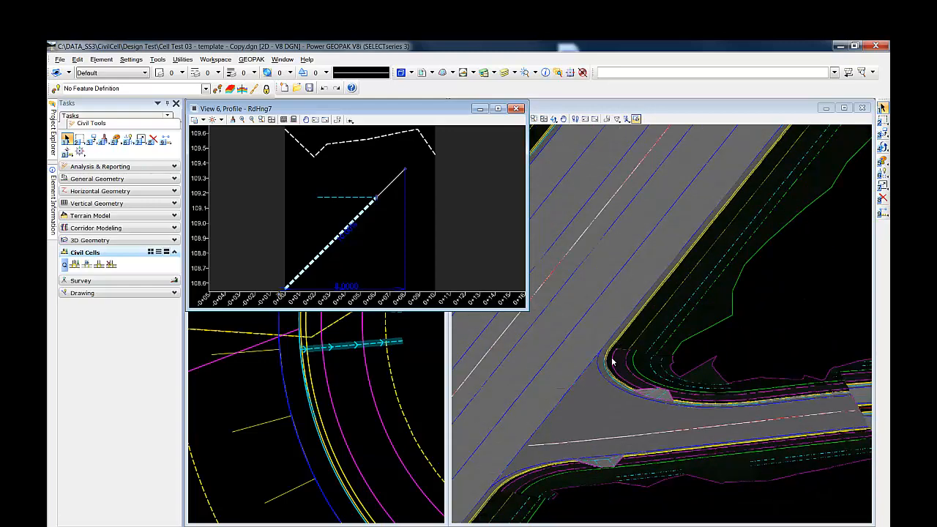
{"action": "mouse_move", "coordinate": [578, 349]}
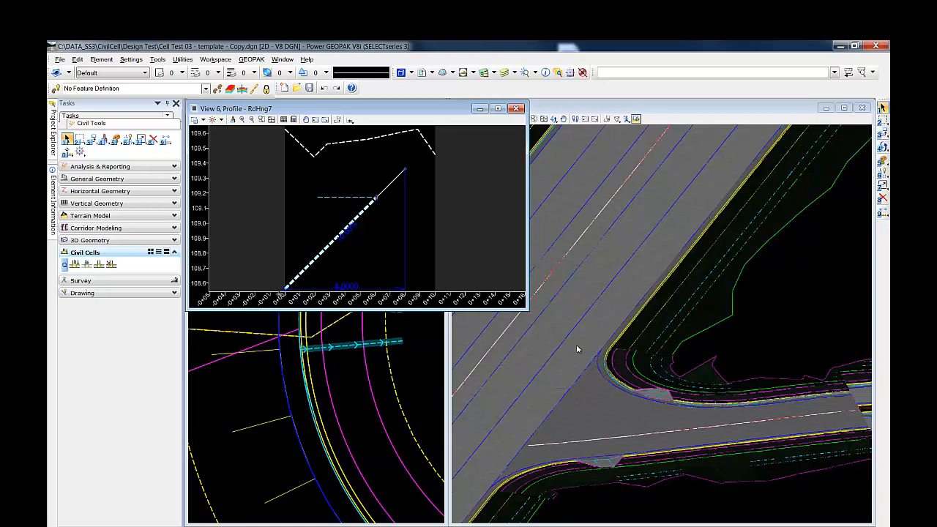
{"action": "mouse_move", "coordinate": [608, 374]}
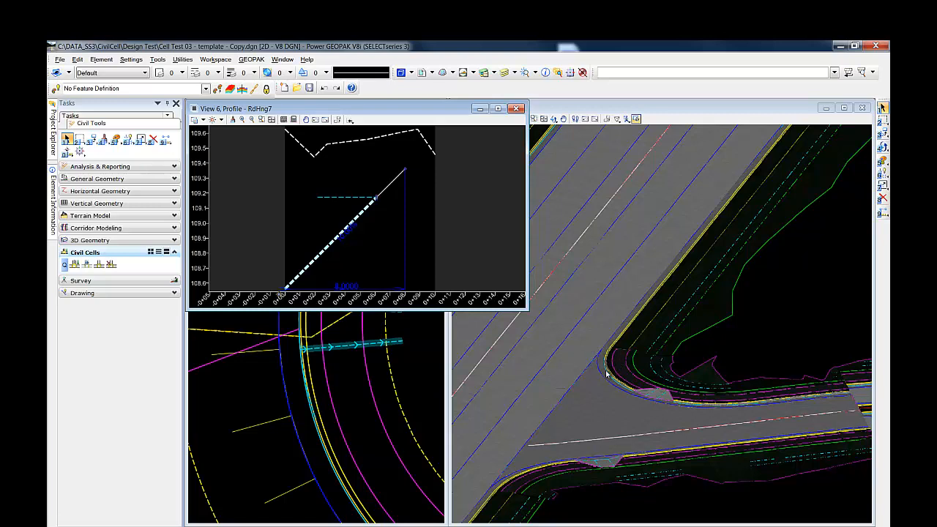